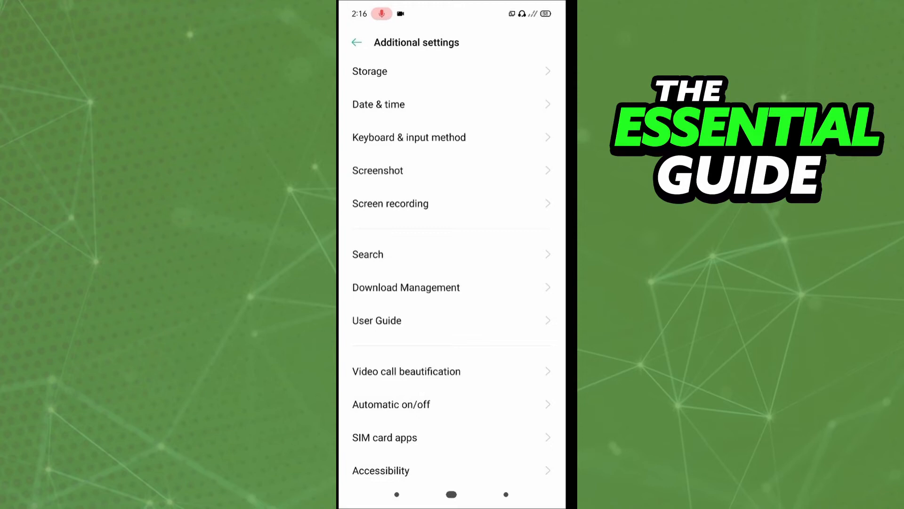
Step: Open the Screenshot settings page from the Additional settings list
left_click(378, 170)
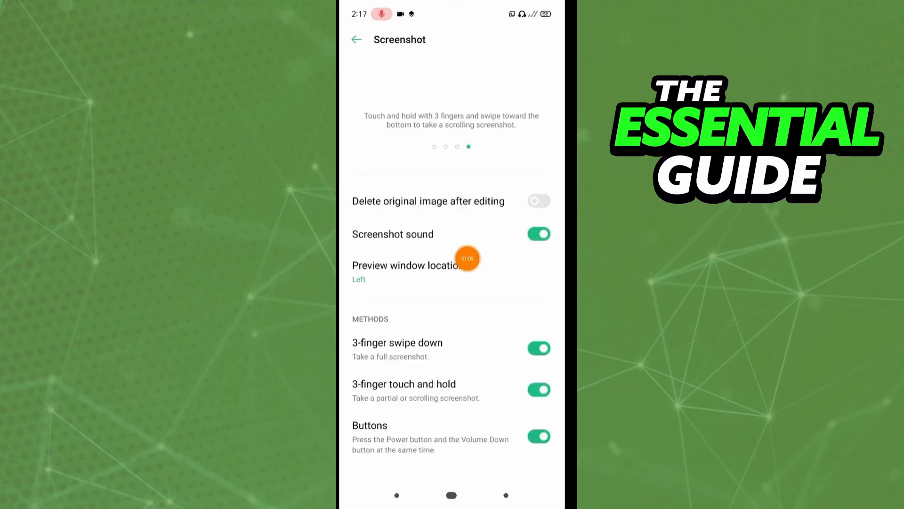